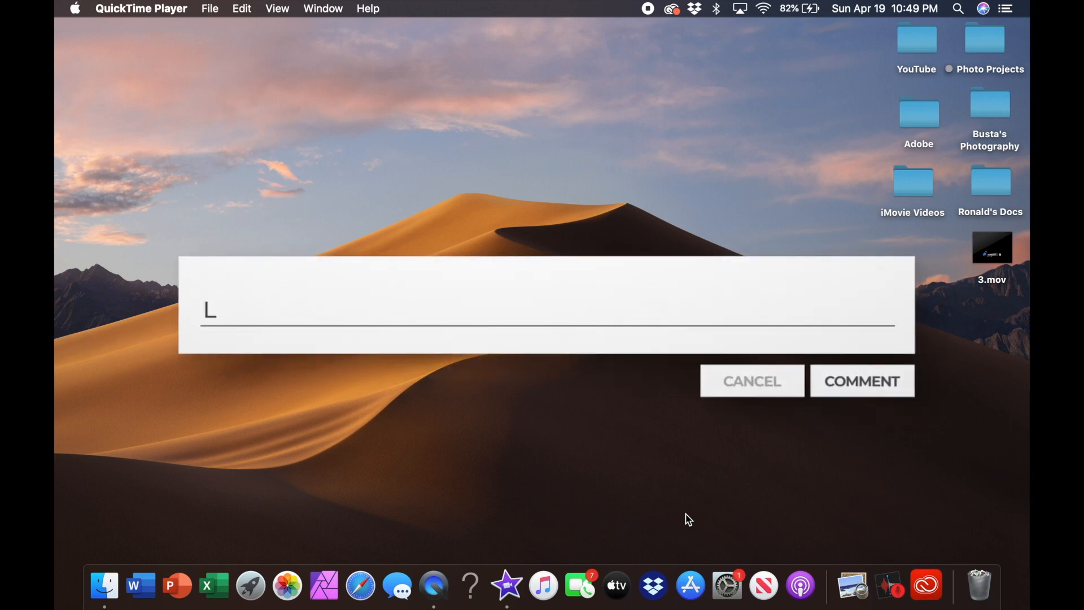
Step: Trim the upper CN Tower clip to the playhead so it runs 5.0 seconds like the sign clip
type("eave a comment below !")
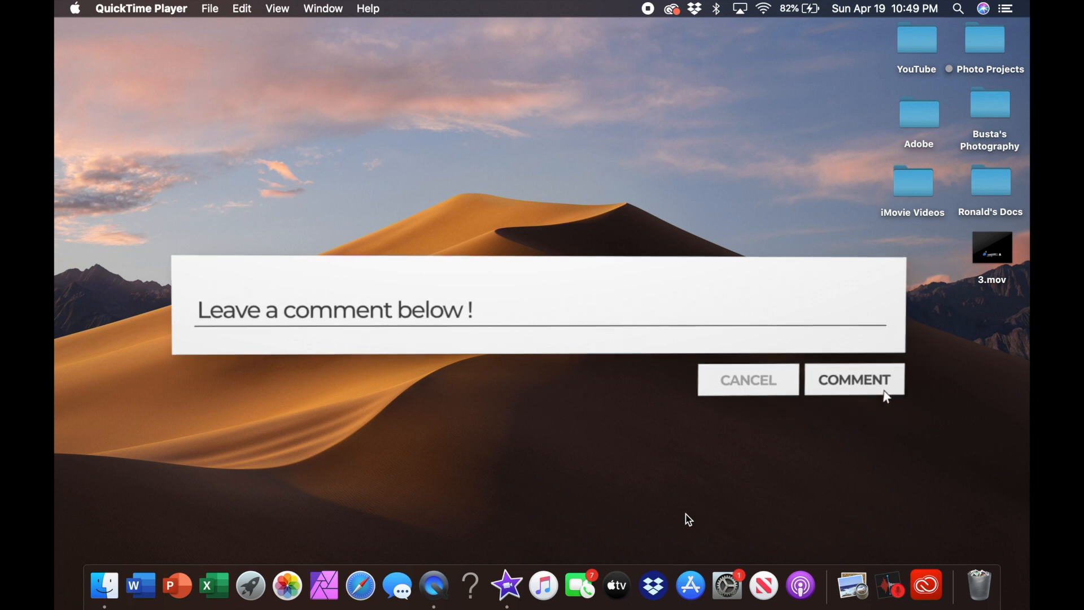
left_click(853, 379)
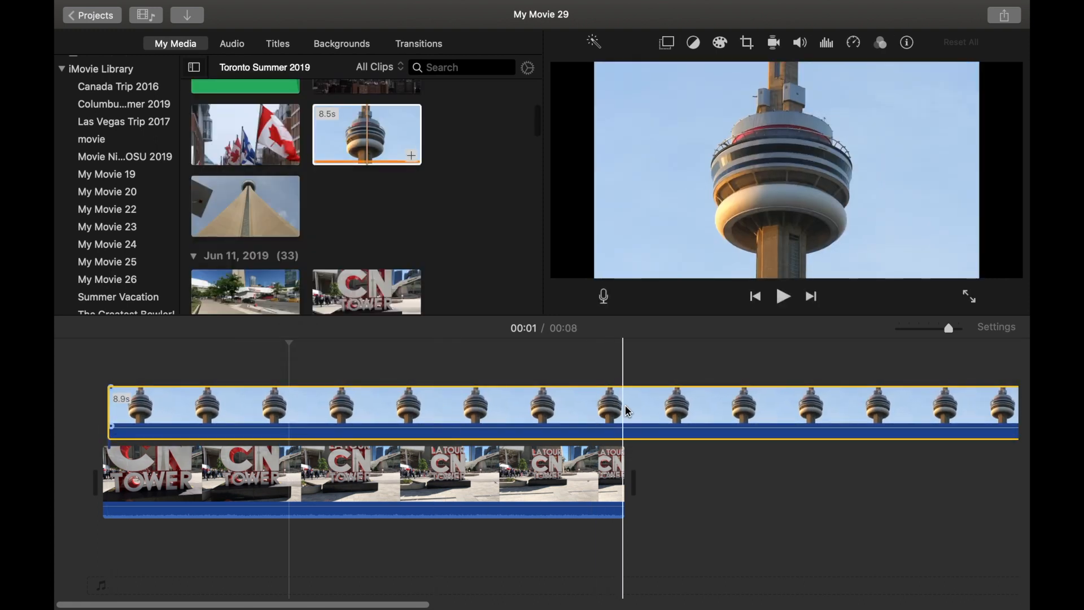
right_click(626, 410)
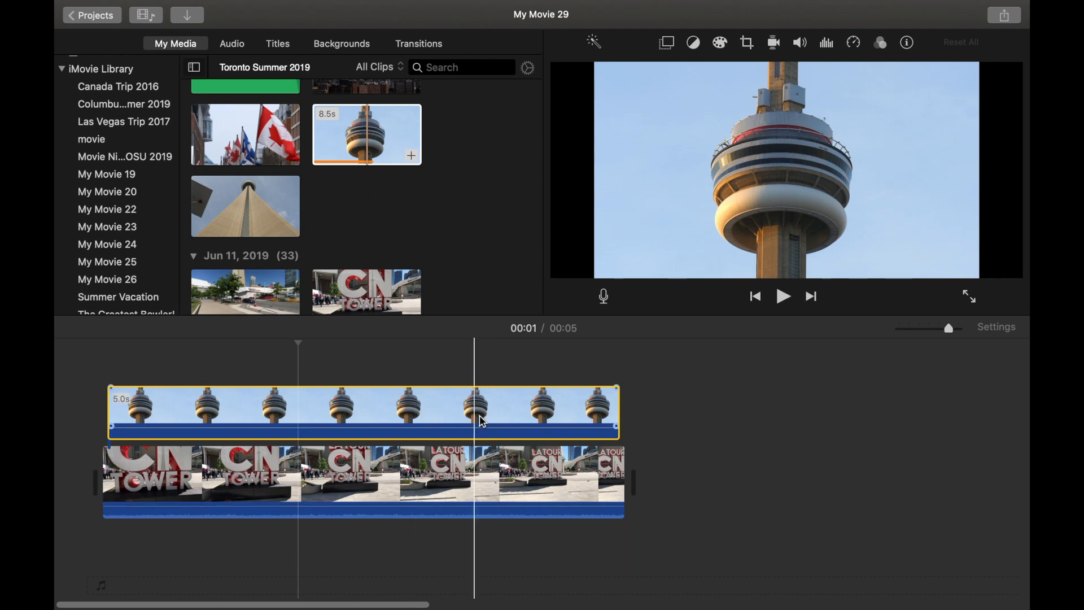
left_click(609, 389)
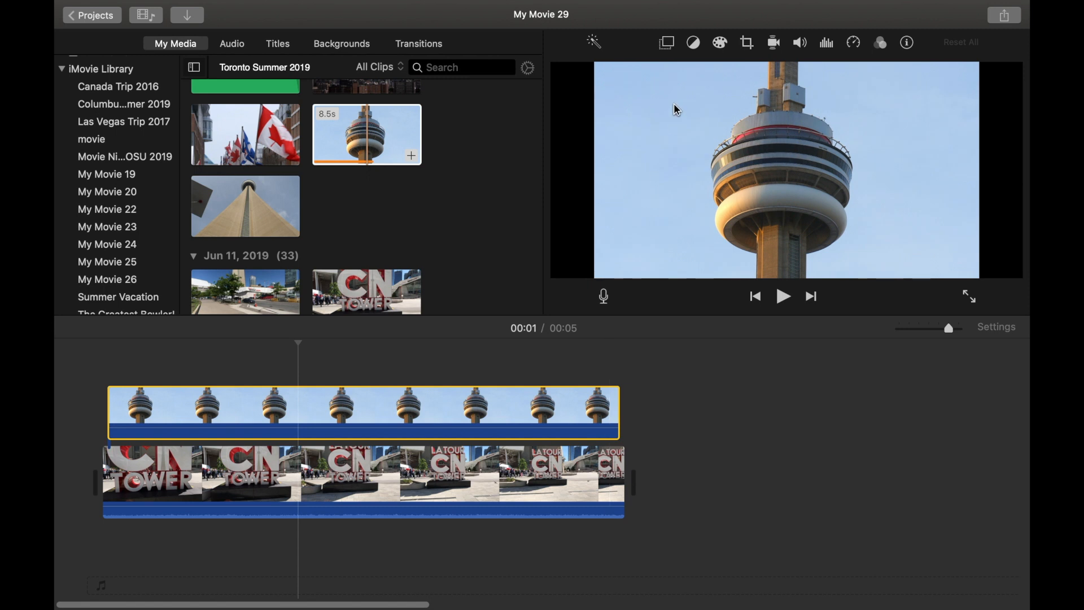
mouse_move(666, 44)
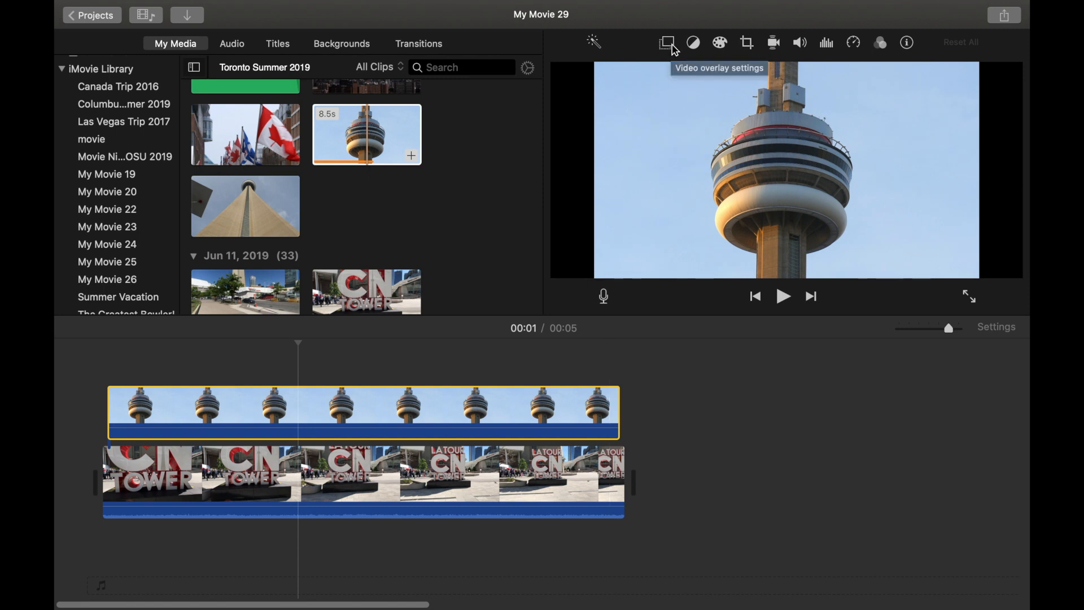
Step: Set the tower clip's overlay style to Picture in Picture in the video overlay settings
left_click(666, 43)
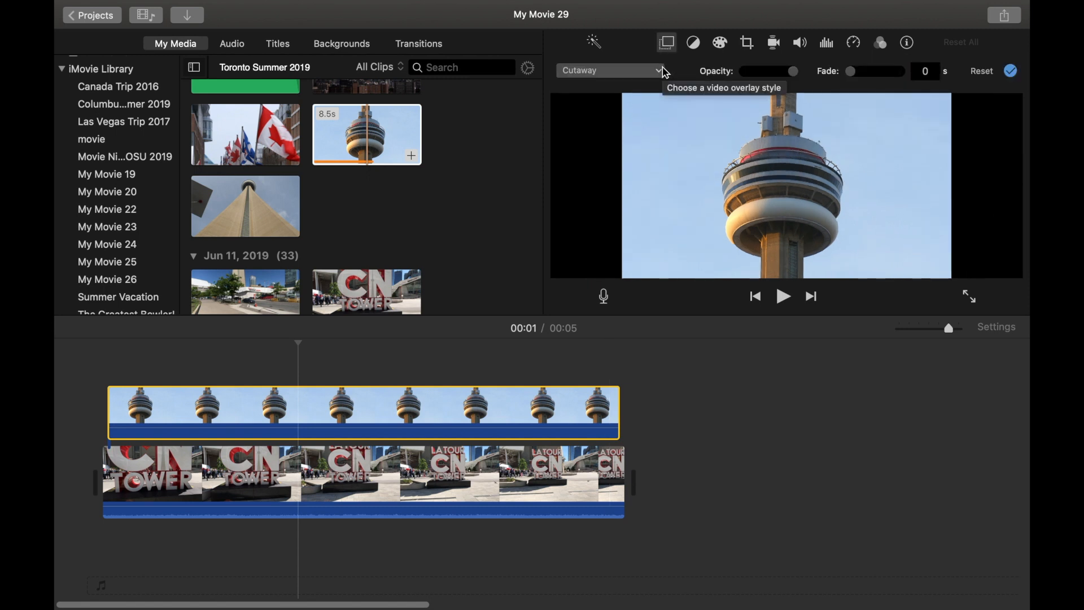
mouse_move(659, 73)
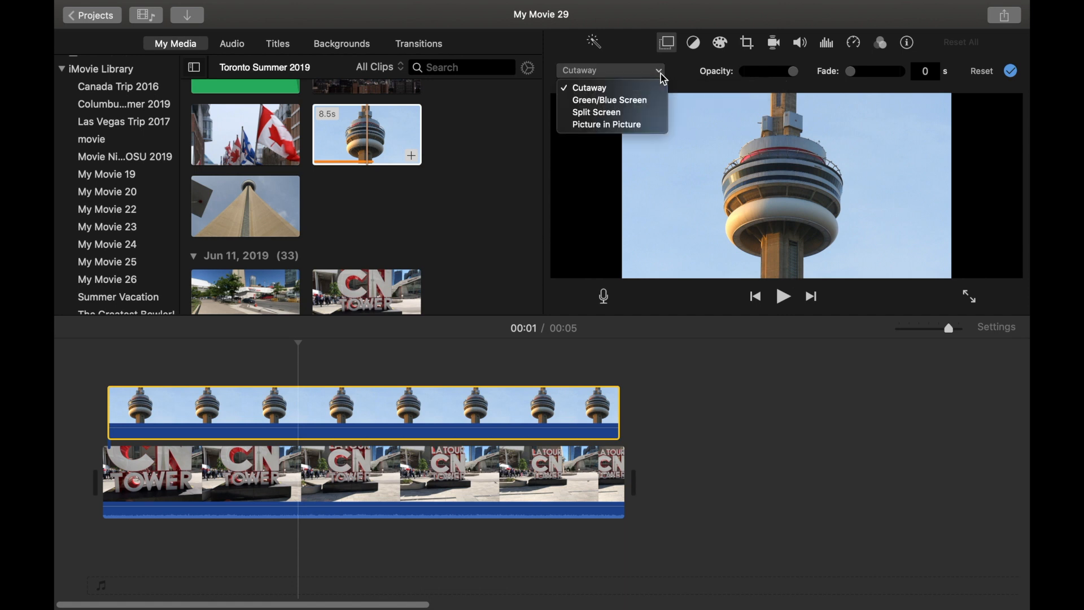
left_click(589, 88)
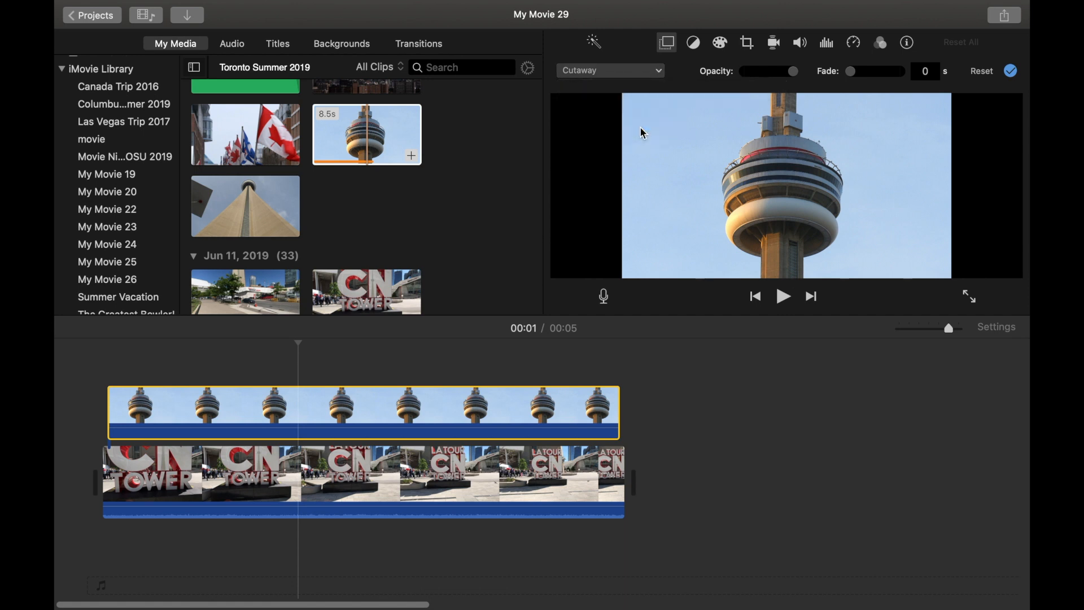
left_click(610, 70)
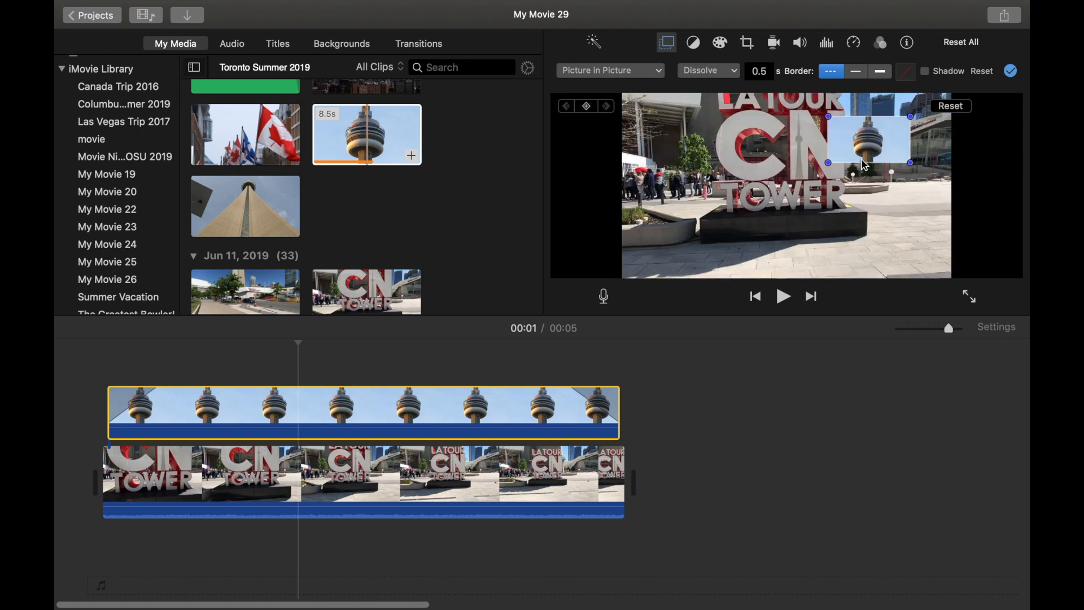
Step: Move the tower inset to the upper-right corner of the sign video
left_click_drag(866, 141, 704, 221)
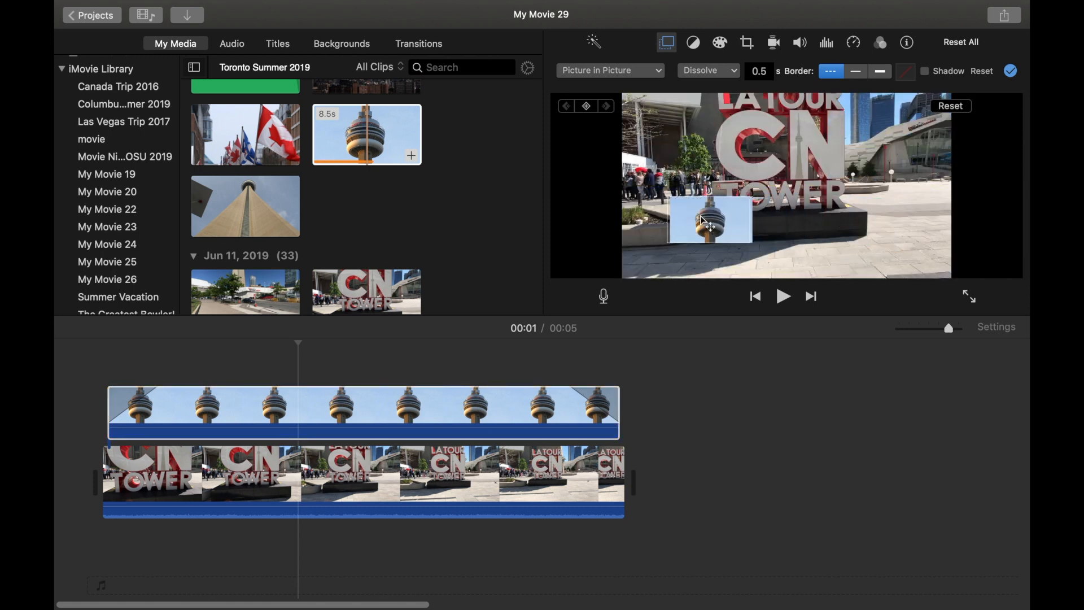
left_click_drag(704, 222, 901, 150)
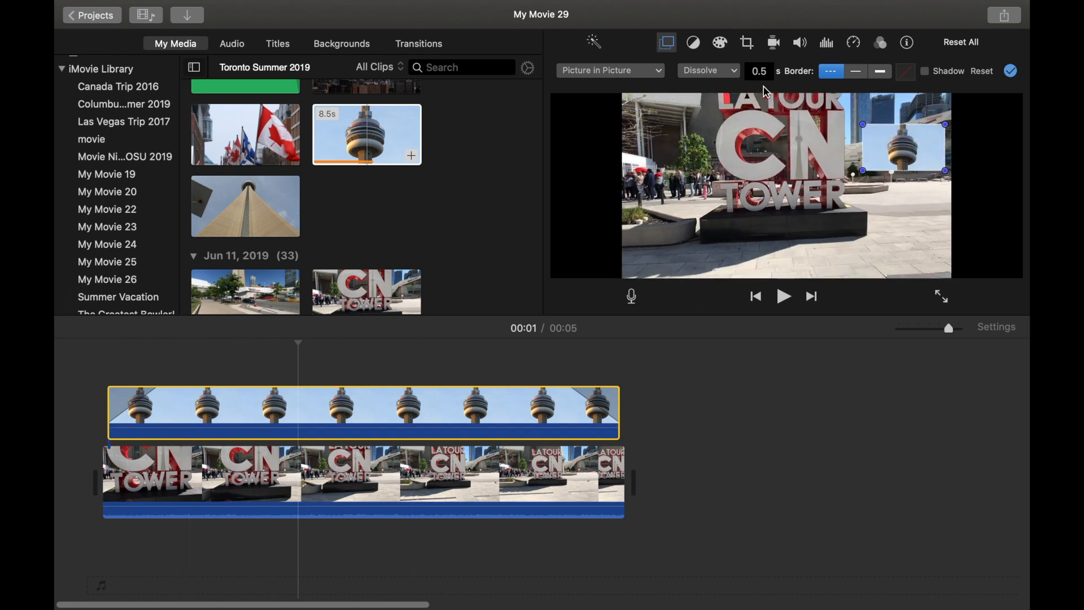
Step: Change the inset's dissolve duration from 0.5 to 0 seconds
left_click(759, 71)
type("0")
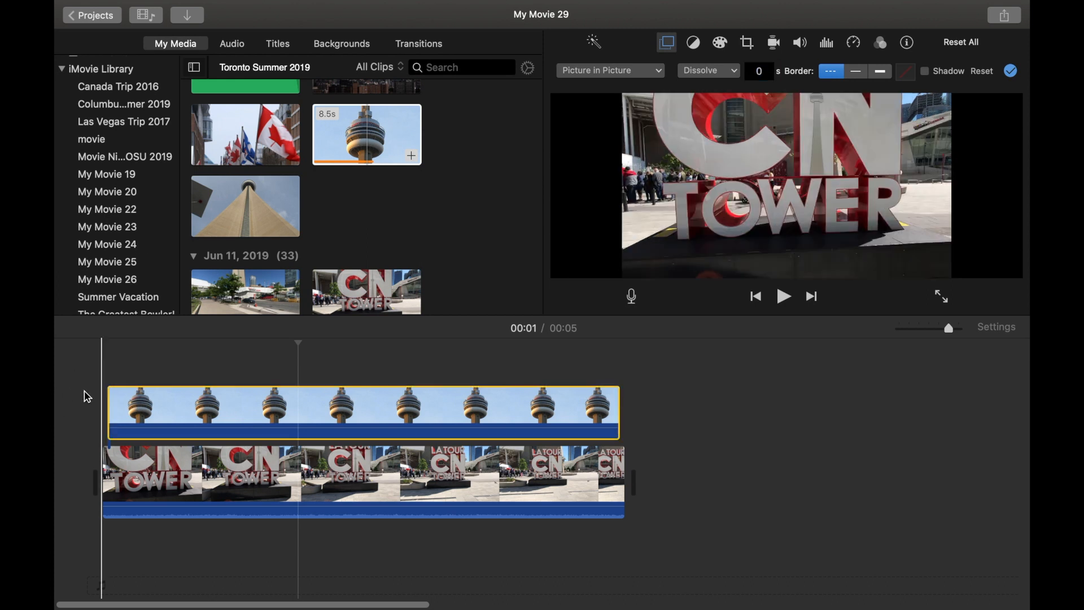
mouse_move(104, 414)
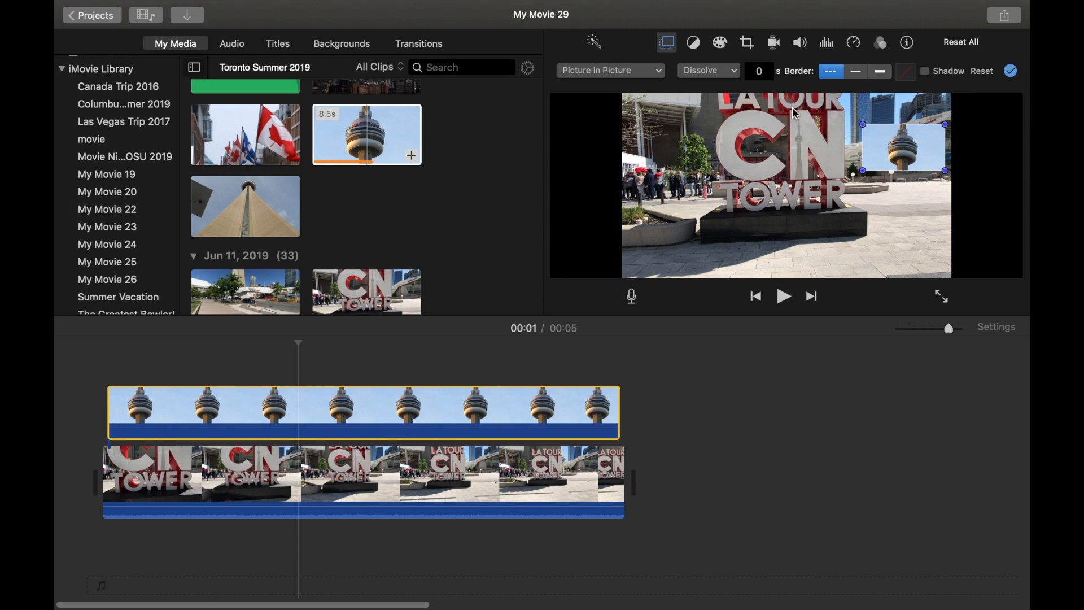
Step: Give the tower inset a thick solid border
left_click(855, 70)
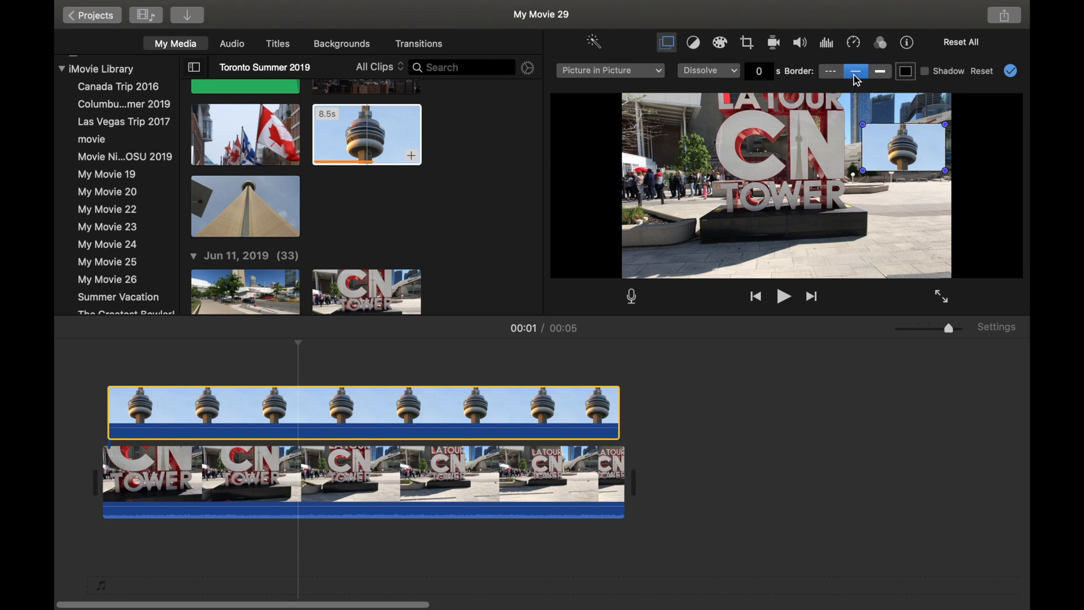
left_click(878, 70)
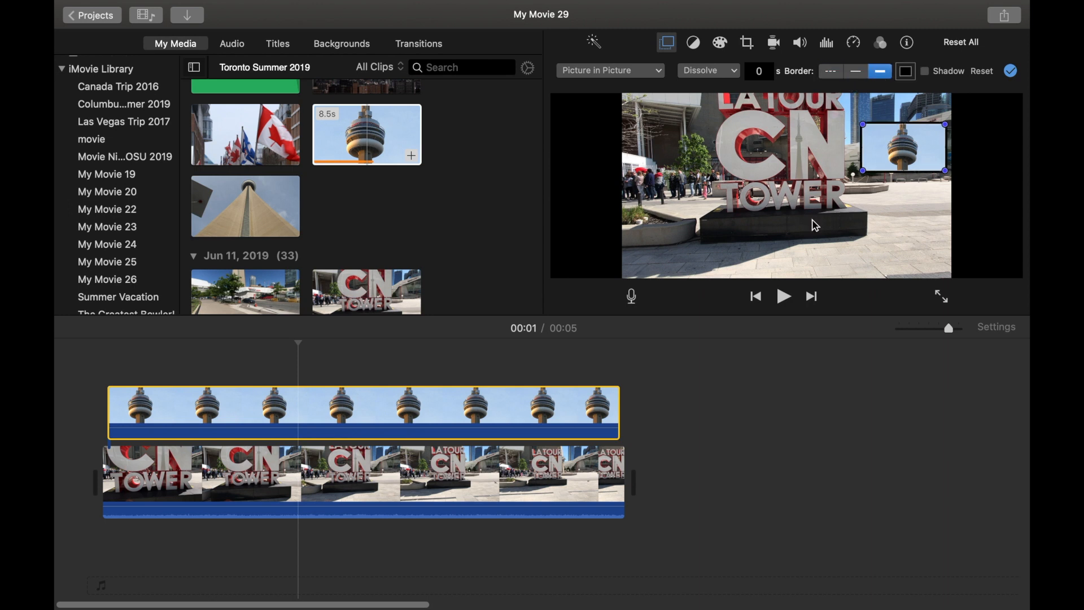